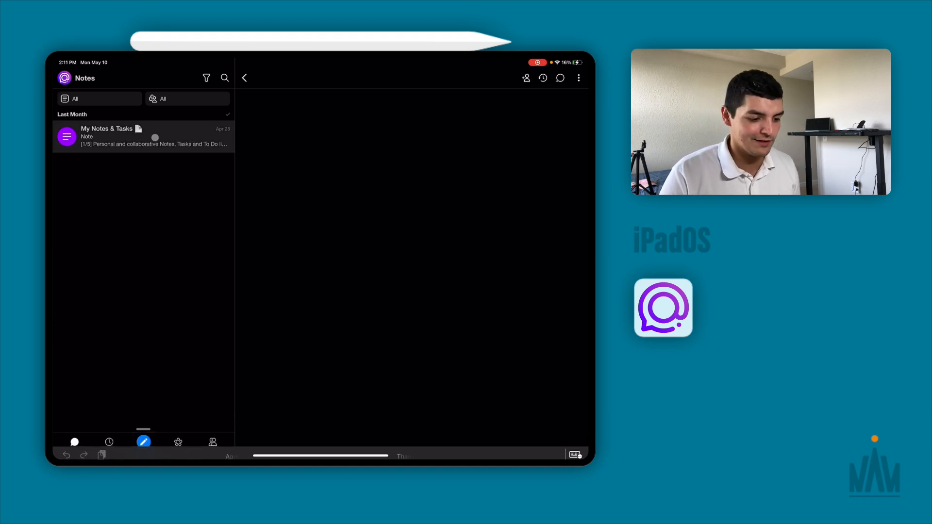
- View the My Notes & Tasks template note and read it through to its end
left_click(143, 136)
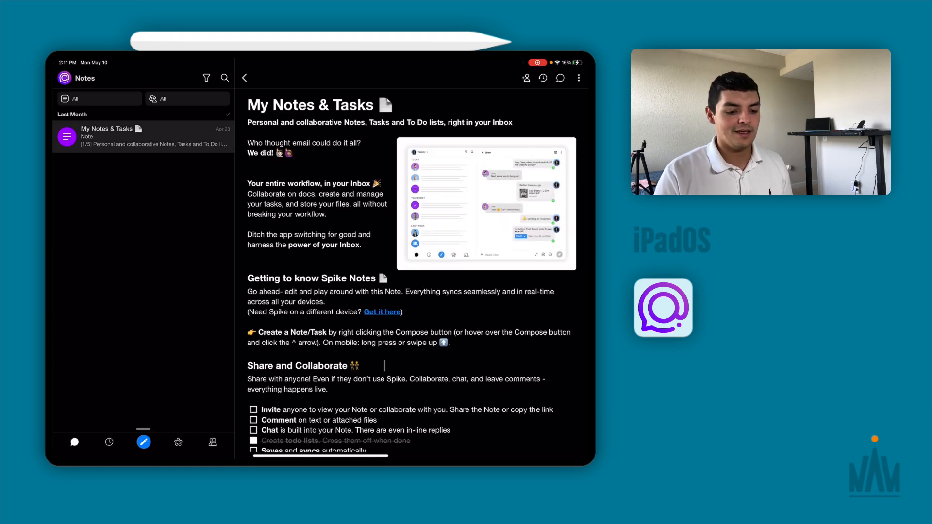
scroll("down", 3)
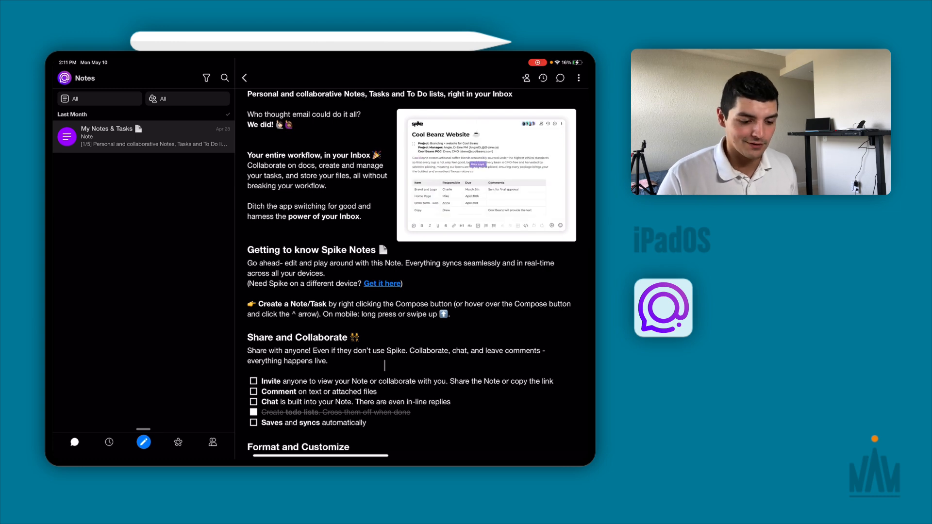
scroll("up", 3)
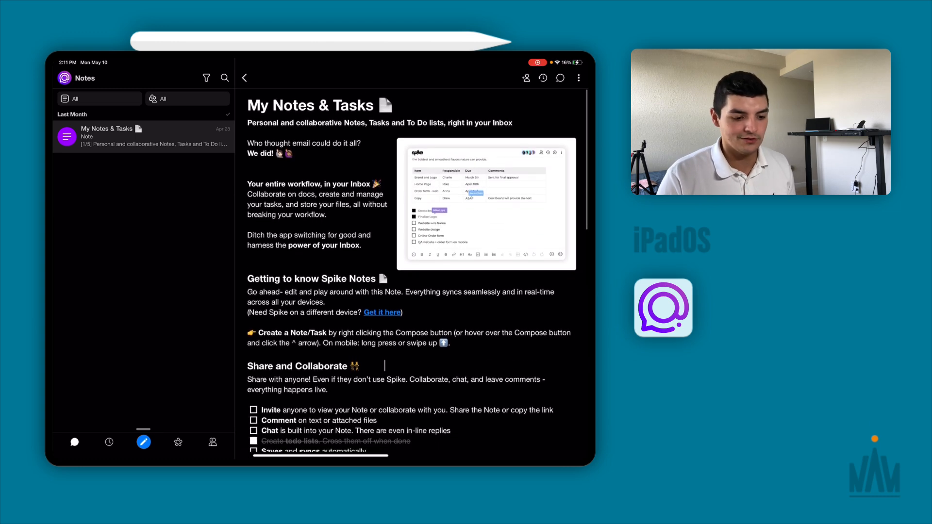
scroll("down", 3)
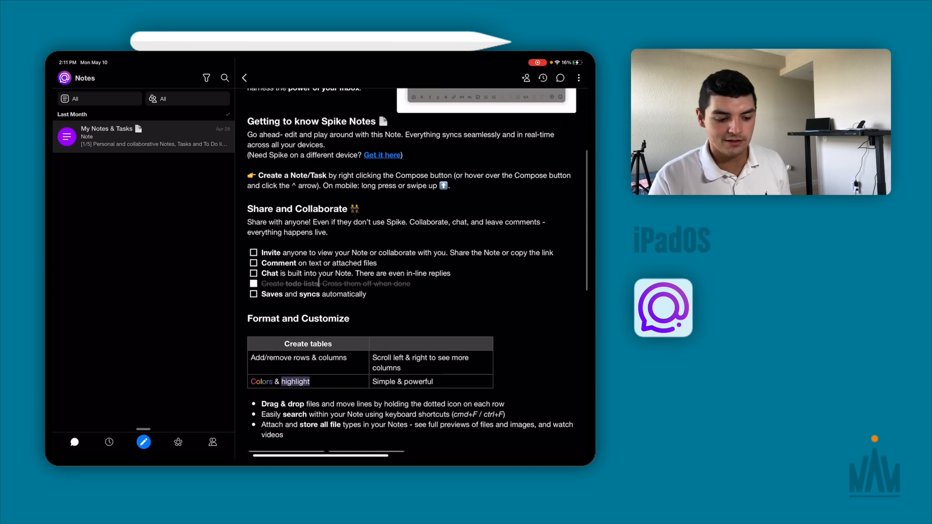
scroll("down", 3)
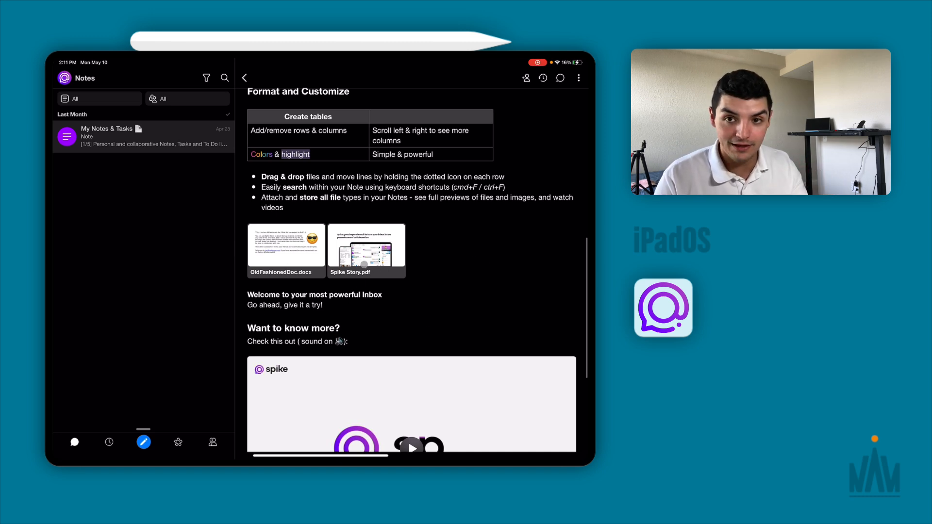
scroll("down", 3)
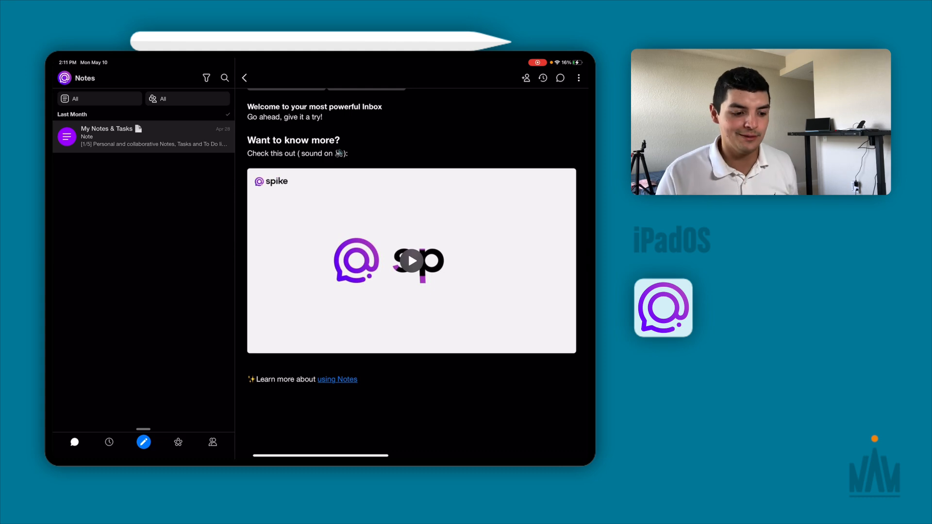
- Return to the top of the note and review the sharing and formatting sections
left_click(142, 136)
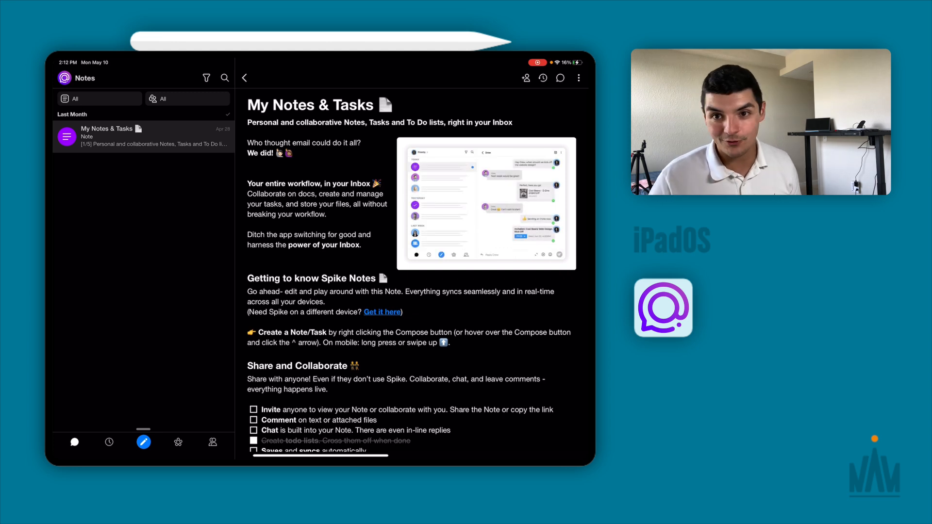
scroll("down", 3)
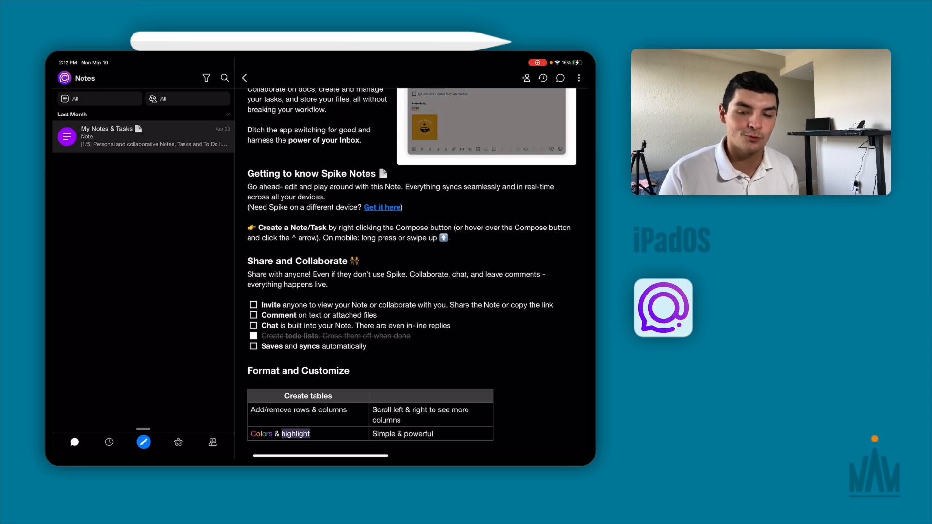
- View the cloud storage options (Google Drive, Dropbox, OneDrive), then return to the accounts and folders panel
left_click(65, 77)
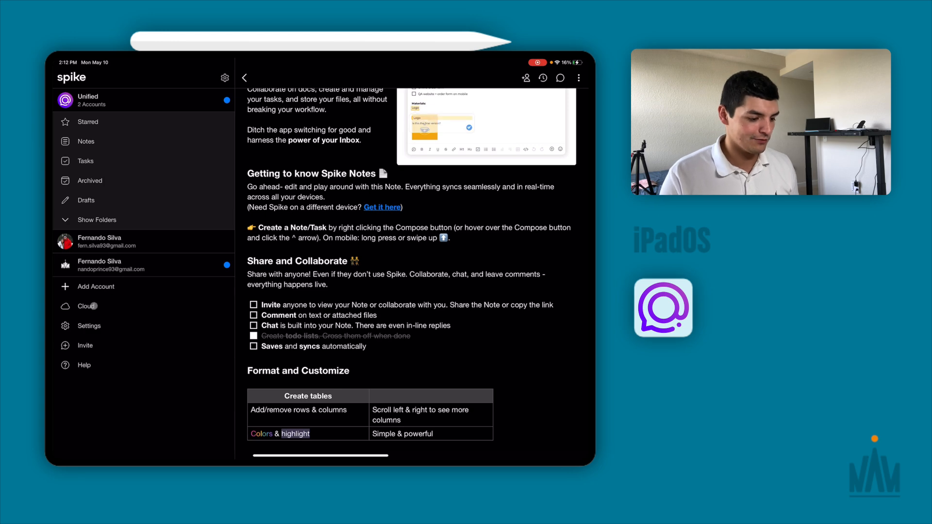
left_click(87, 306)
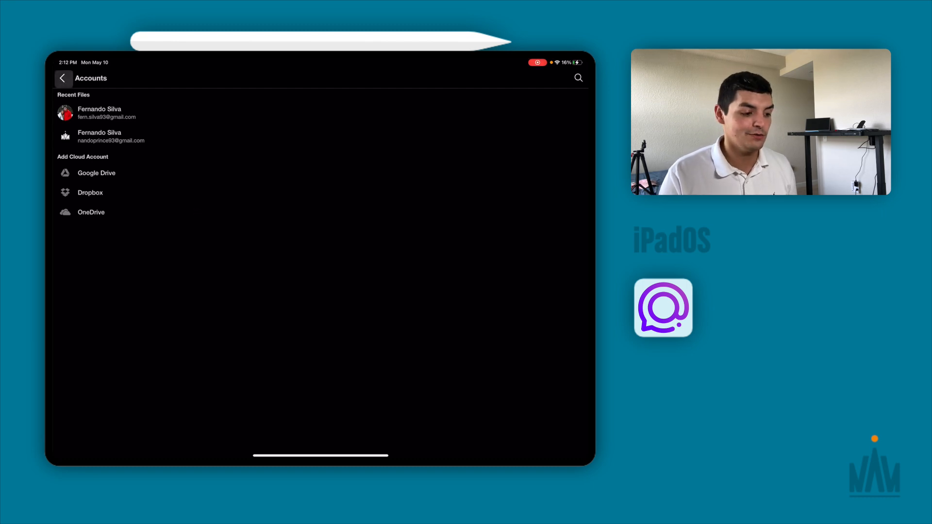
left_click(63, 78)
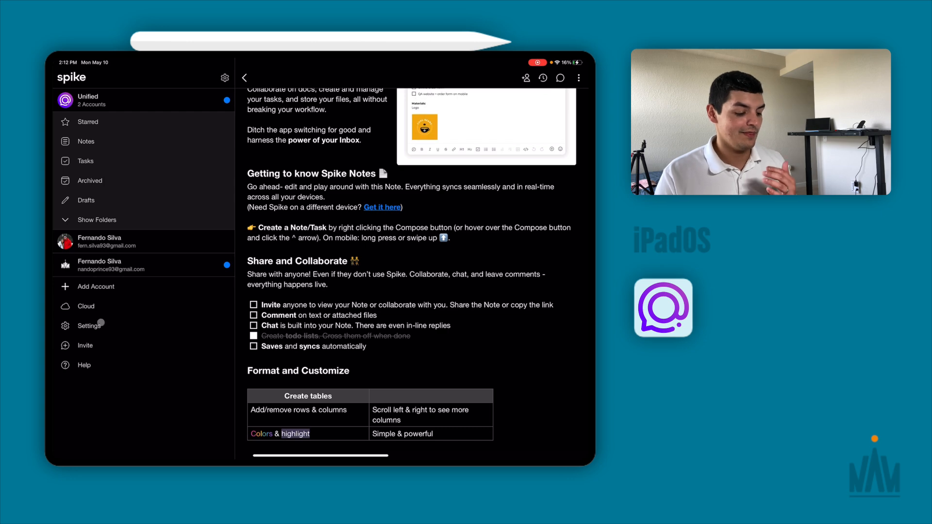
- Browse the app settings and view an account's email signature editor
left_click(88, 326)
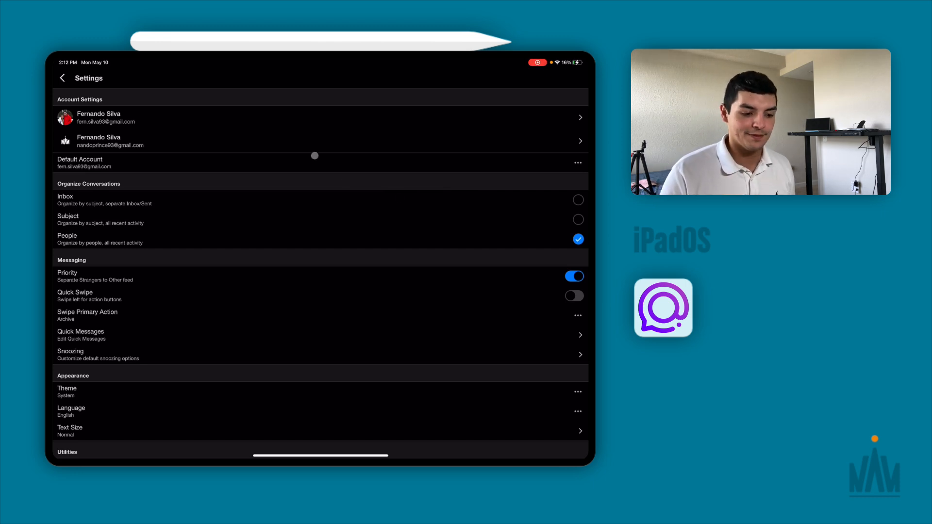
left_click(322, 117)
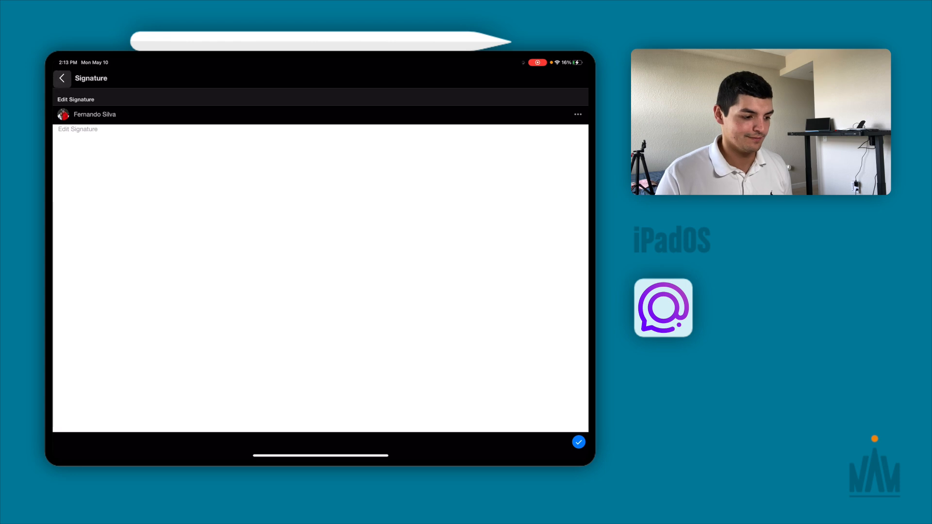
left_click(62, 78)
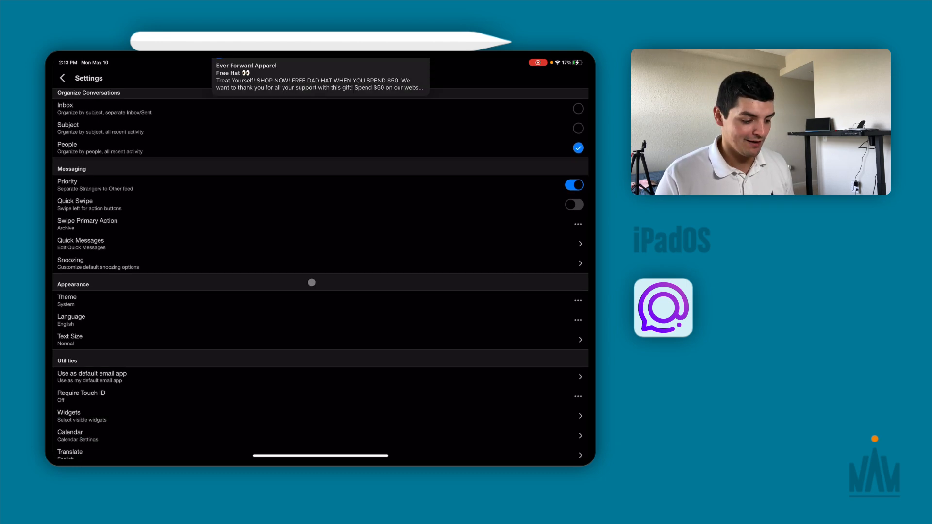
- Review the messaging, appearance and utilities options, then return to the Priority inbox
scroll("down", 3)
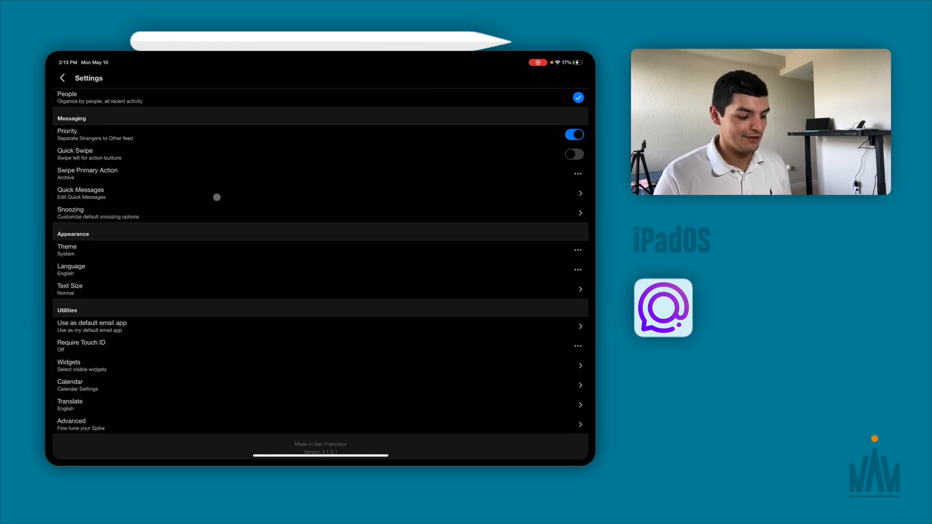
mouse_move(106, 352)
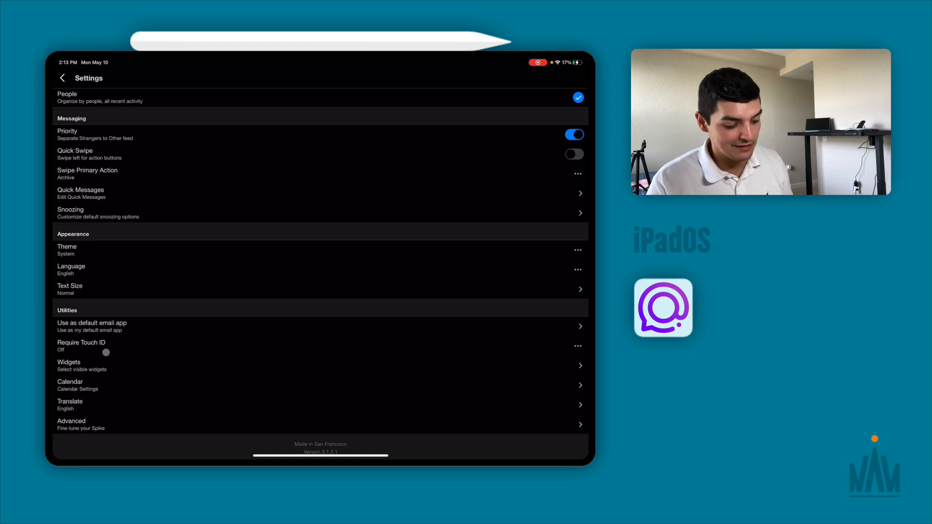
left_click(62, 78)
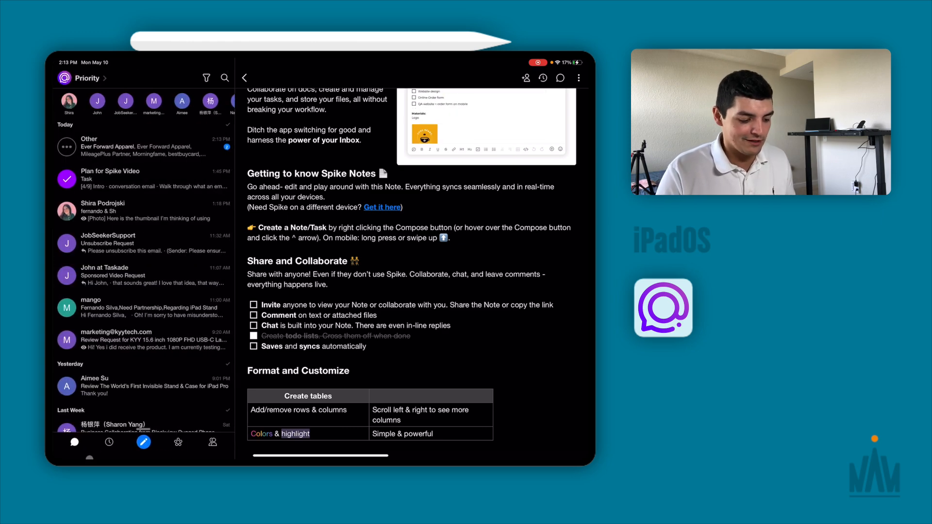
- View the week's calendar events, then the list of group chat types to create
left_click(107, 443)
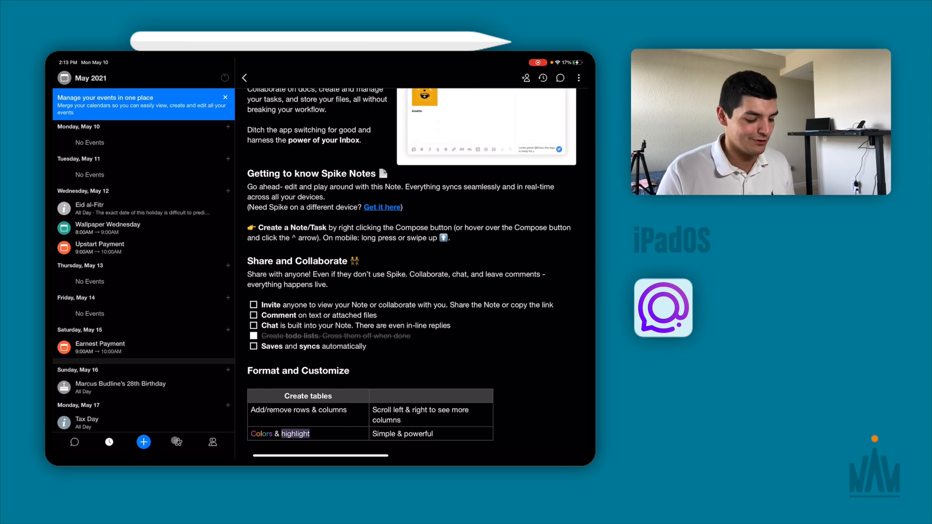
left_click(178, 443)
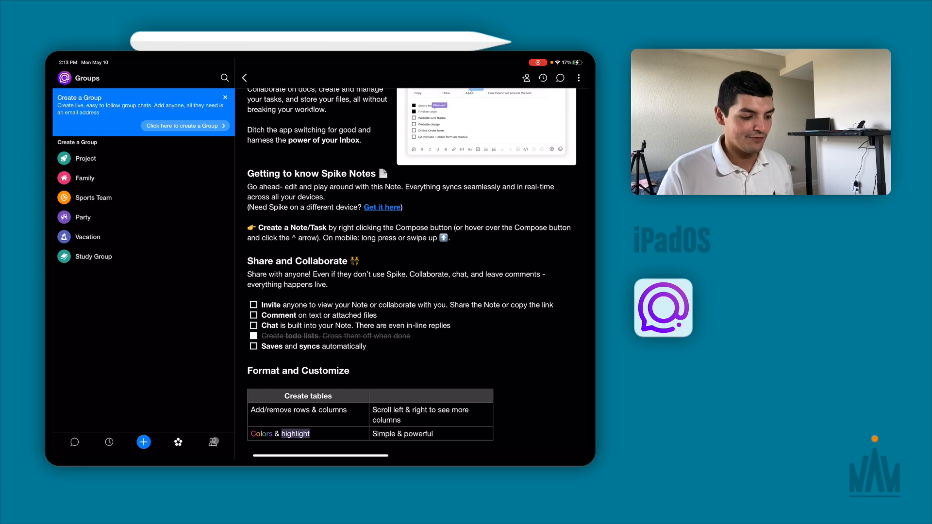
left_click(213, 442)
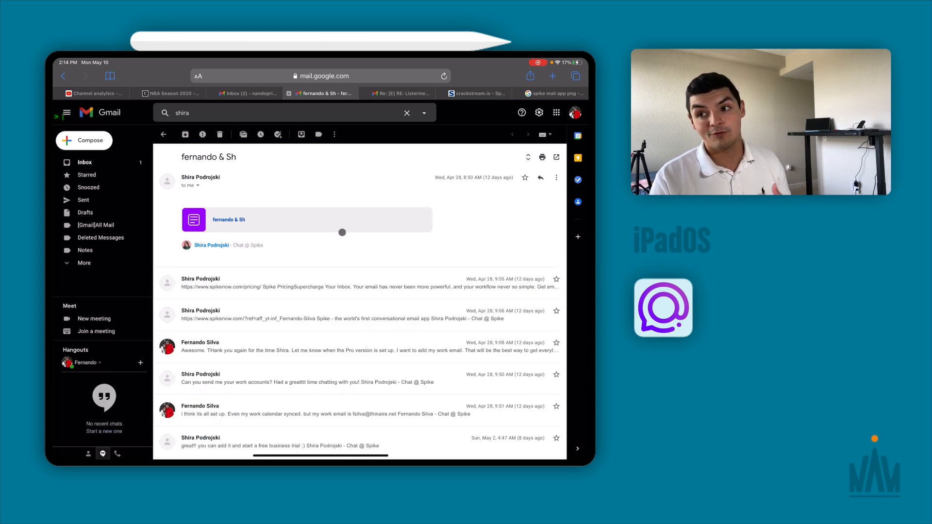
- Read the Spike chat thread in Gmail down to its latest messages shown as ordinary emails
scroll("down", 3)
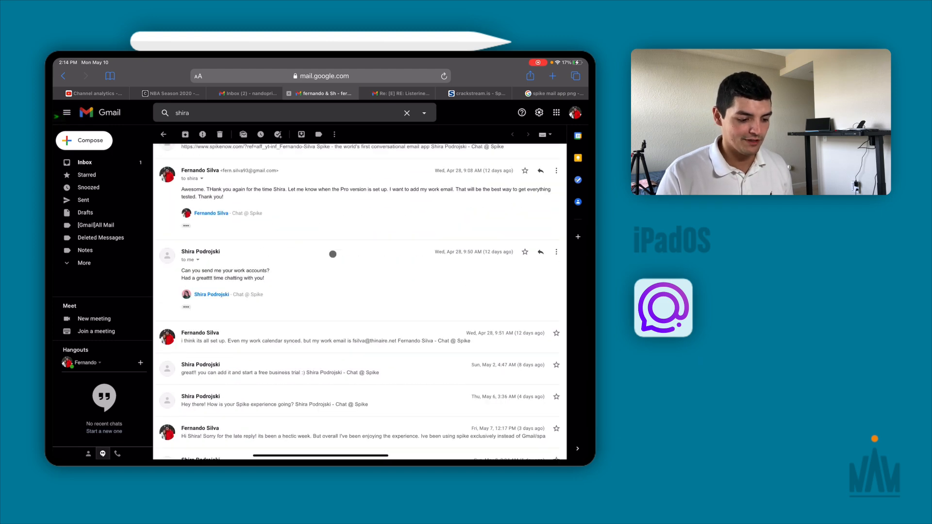
scroll("down", 3)
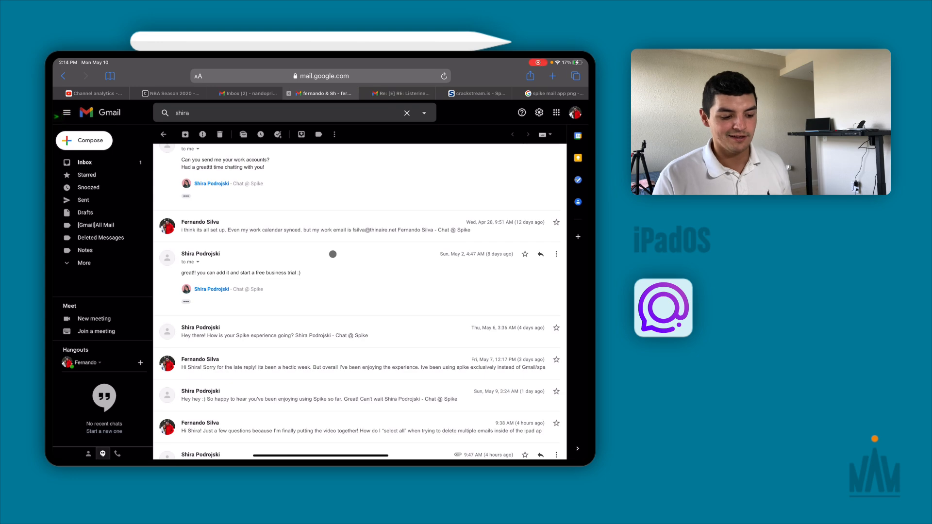
scroll("down", 3)
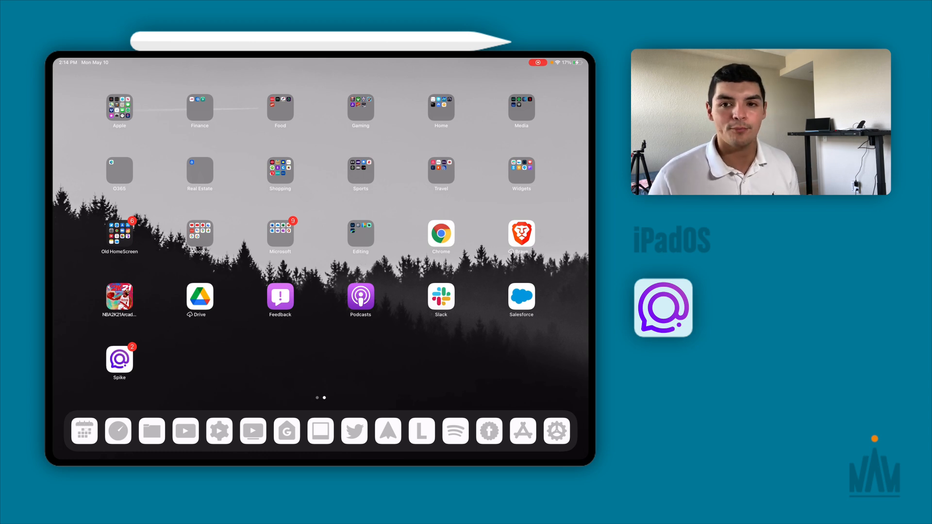
- Relaunch Spike from the iPad home screen to show the Priority inbox
left_click(119, 358)
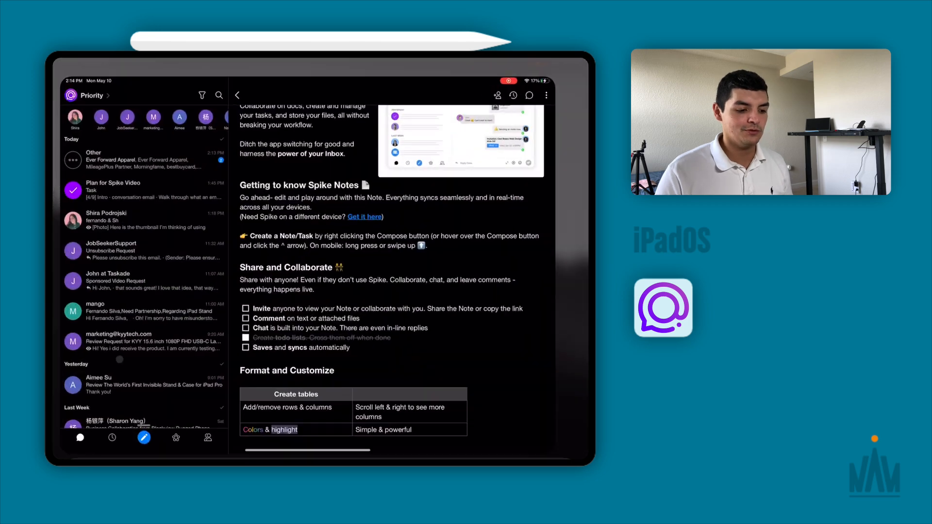